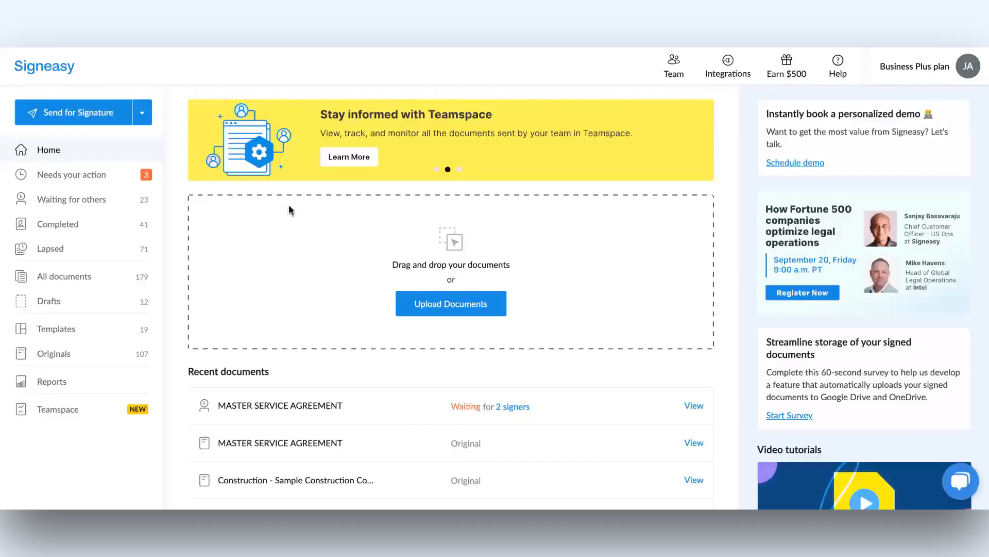
Attach the MASTER SERVICE AGREEMENT and add signers from saved contacts, searching 'jo'
{"action": "left_click", "coordinate": [76, 112]}
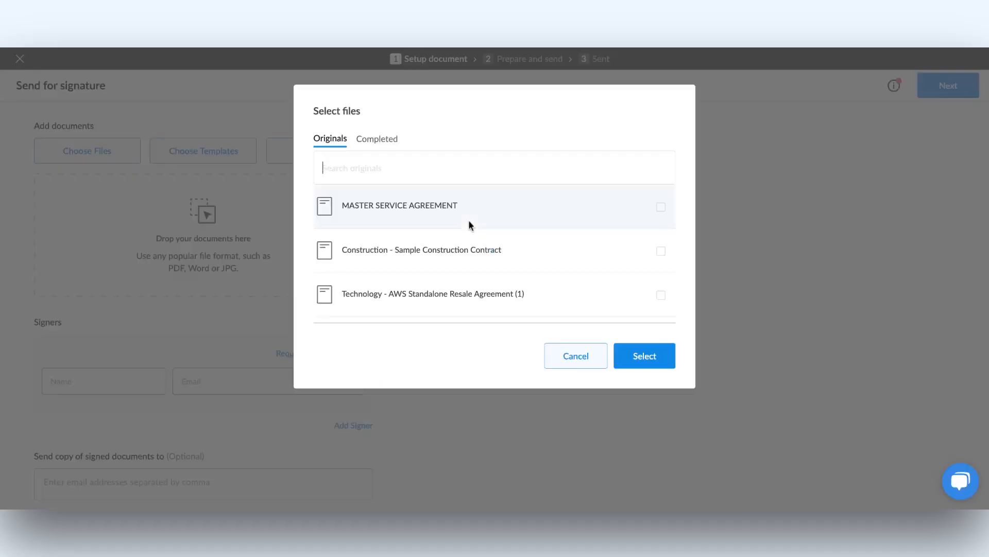
{"action": "left_click", "coordinate": [660, 207]}
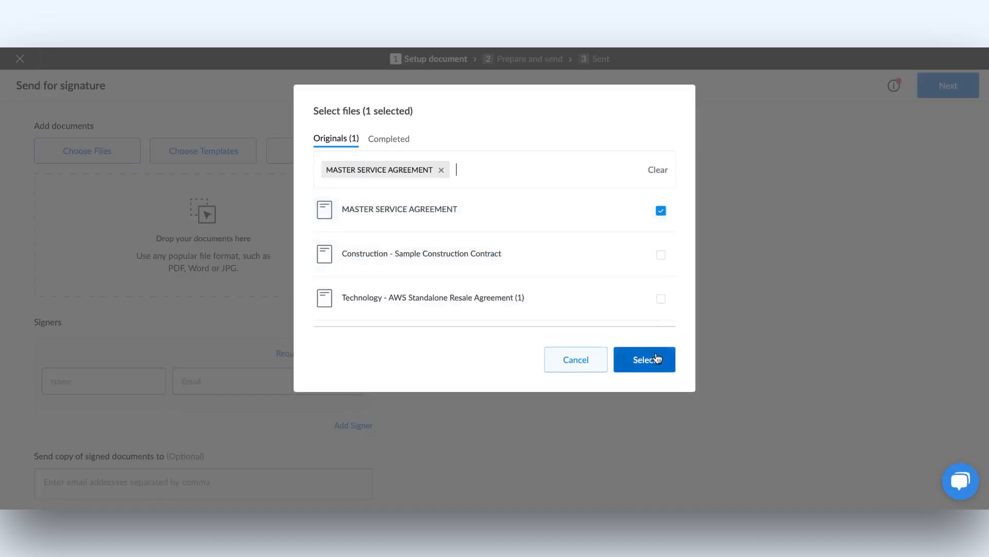
{"action": "left_click", "coordinate": [645, 359]}
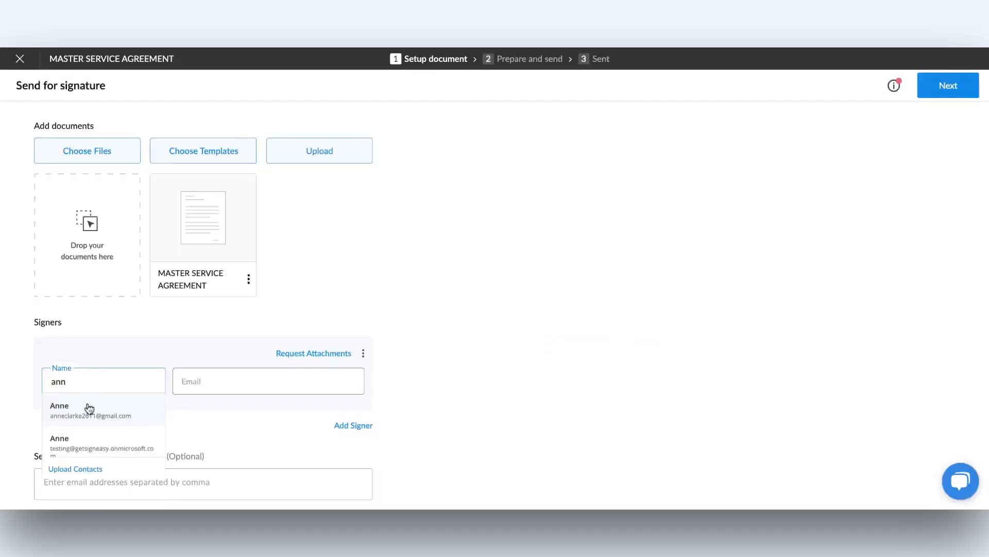
{"action": "left_click", "coordinate": [91, 411]}
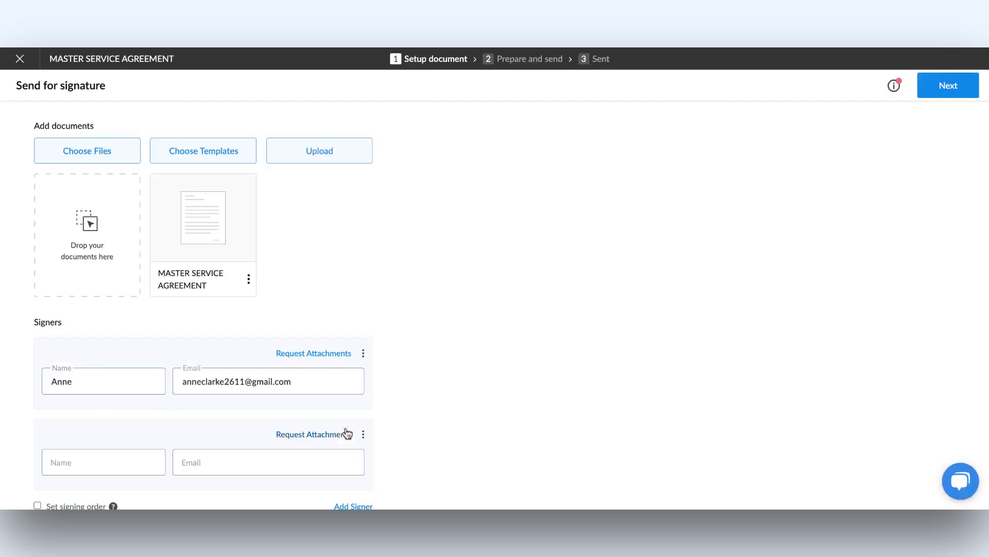
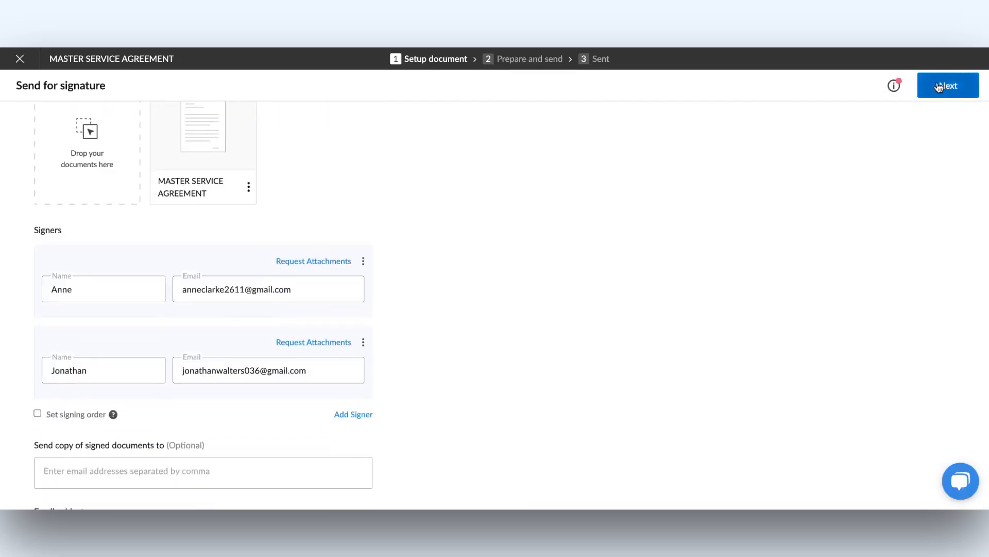
Advance the Master Service Agreement request to the Prepare and send stage
{"action": "left_click", "coordinate": [947, 85]}
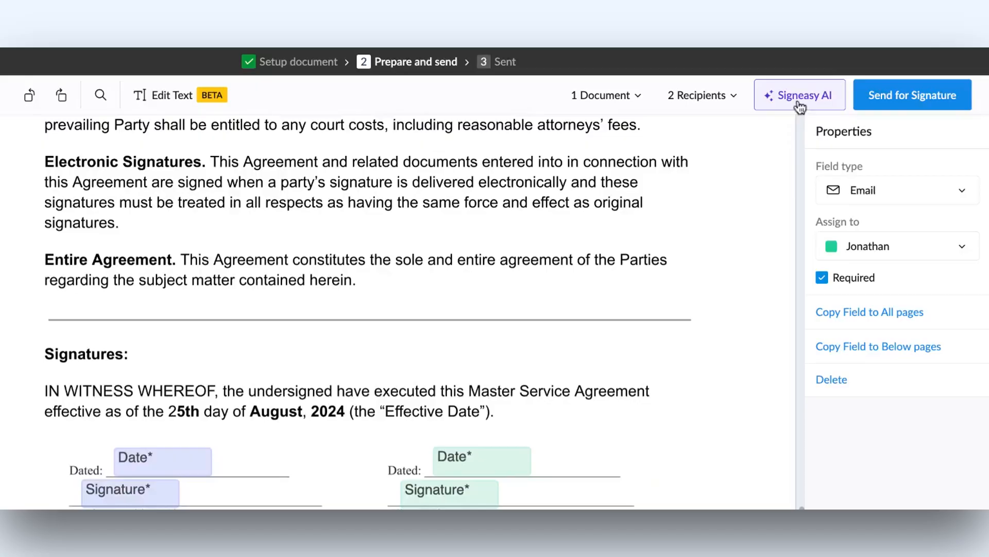
Run a Signeasy AI review of the agreement and copy its summary
{"action": "left_click", "coordinate": [799, 94]}
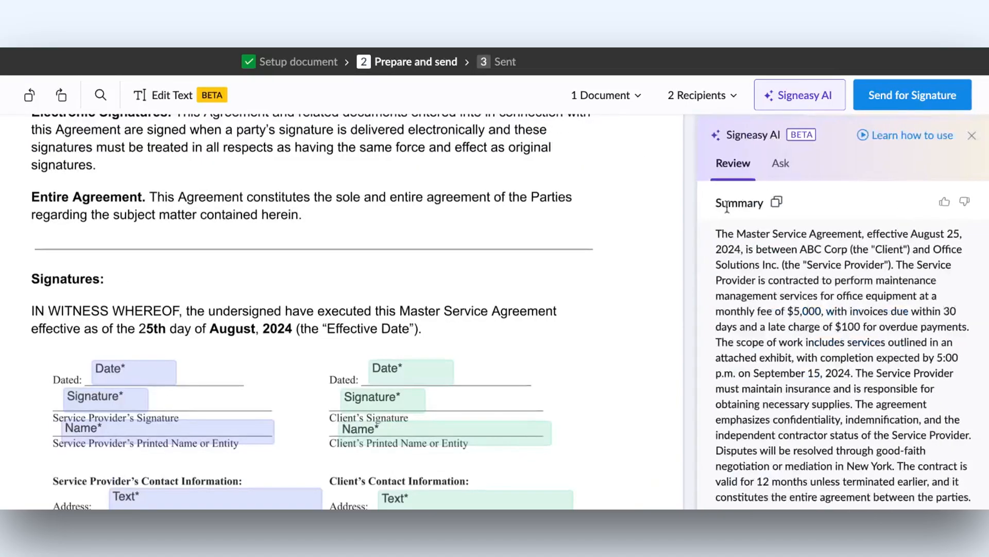
{"action": "scroll", "scroll_direction": "down", "scroll_amount": 3}
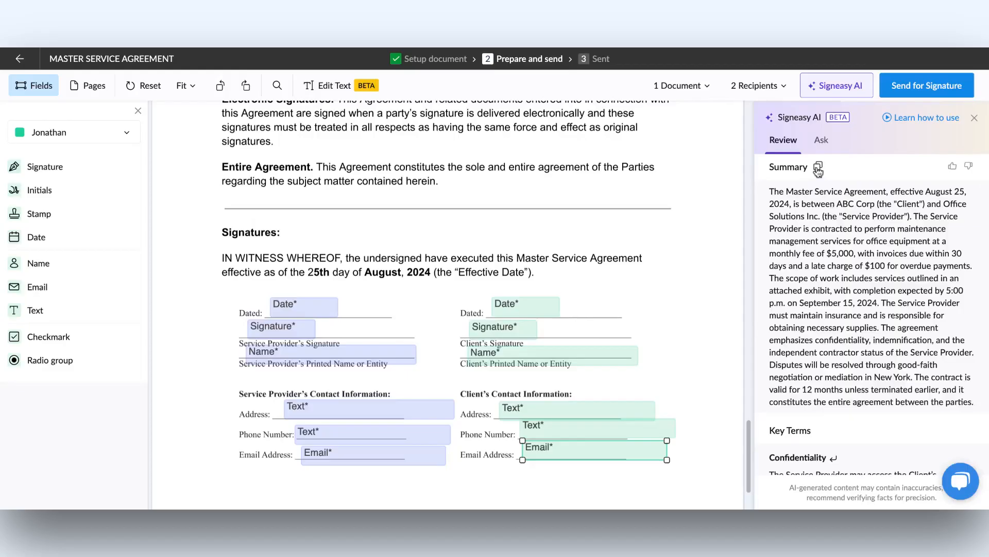
{"action": "left_click", "coordinate": [816, 167]}
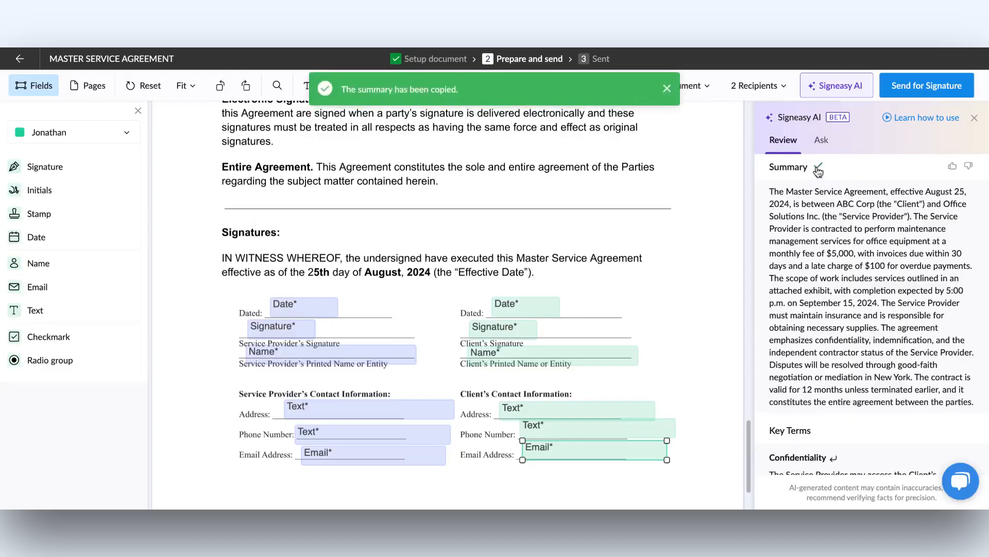
Scroll through the Key Terms and highlight the Termination clause in the agreement
{"action": "scroll", "scroll_direction": "down", "scroll_amount": 3}
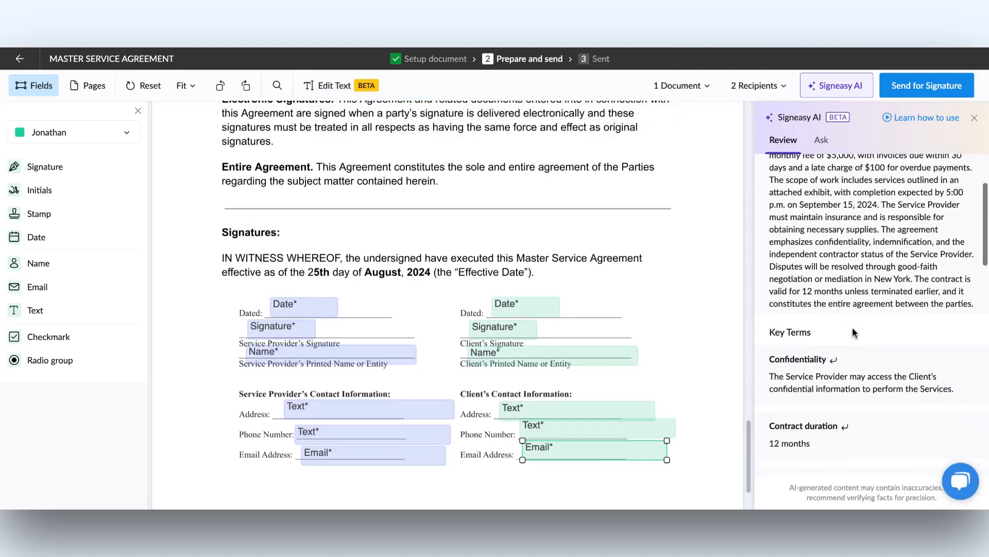
{"action": "scroll", "scroll_direction": "down", "scroll_amount": 3}
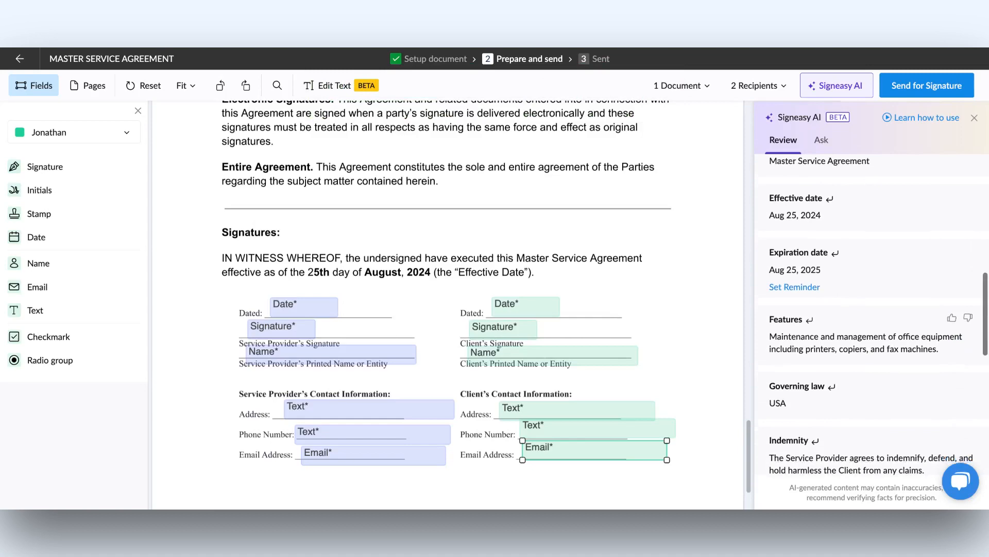
{"action": "scroll", "scroll_direction": "down", "scroll_amount": 3}
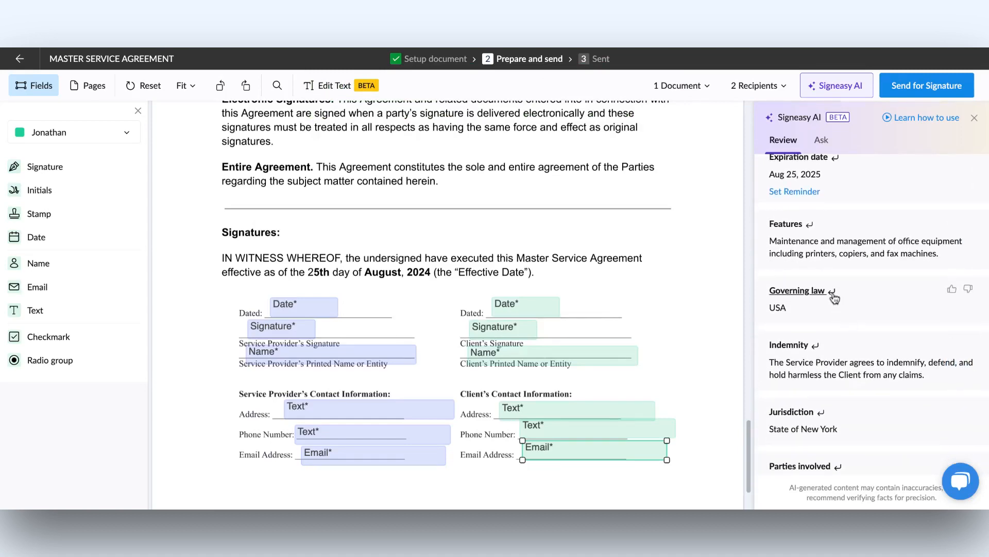
{"action": "left_click", "coordinate": [796, 290]}
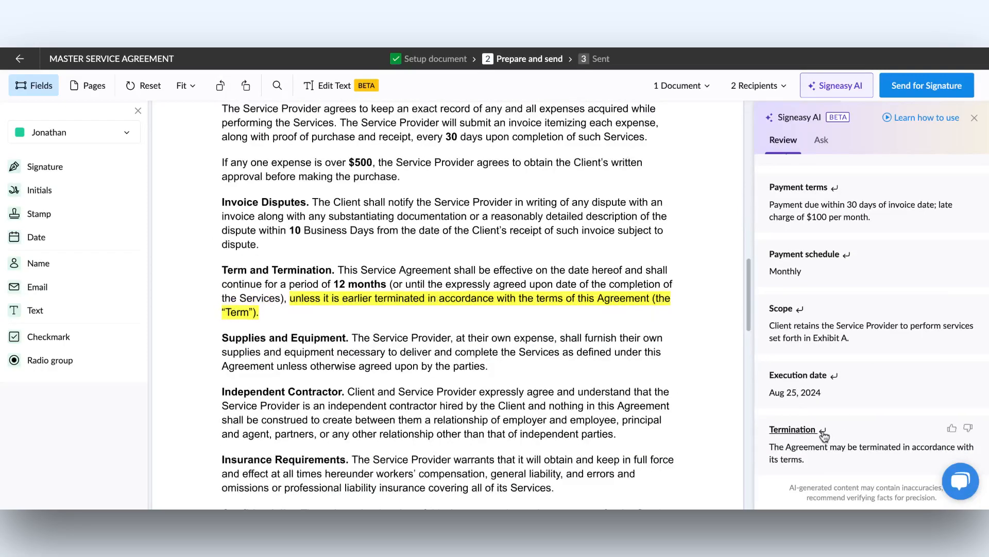
Open a reminder for the August 25, 2025 expiration date from the AI panel
{"action": "scroll", "scroll_direction": "down", "scroll_amount": 3}
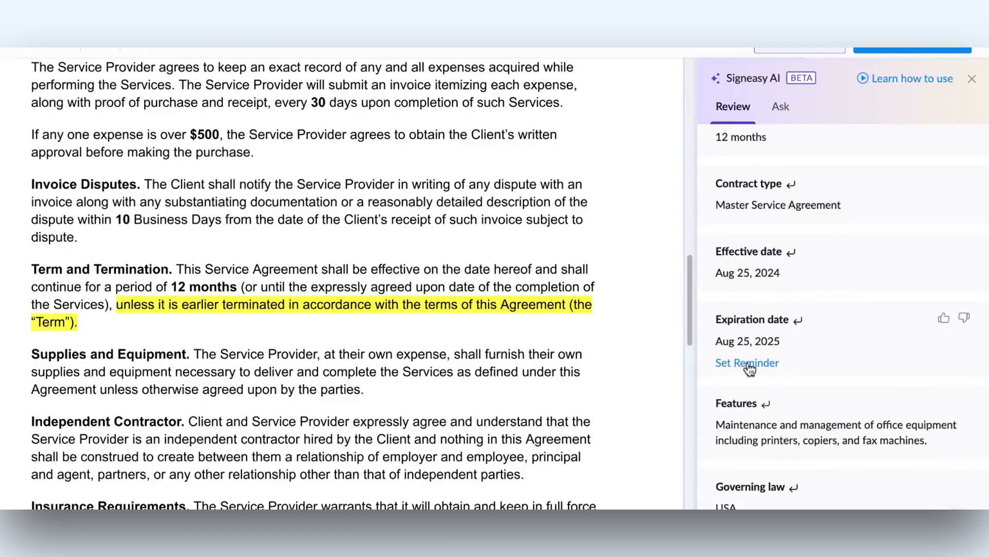
{"action": "left_click", "coordinate": [747, 362]}
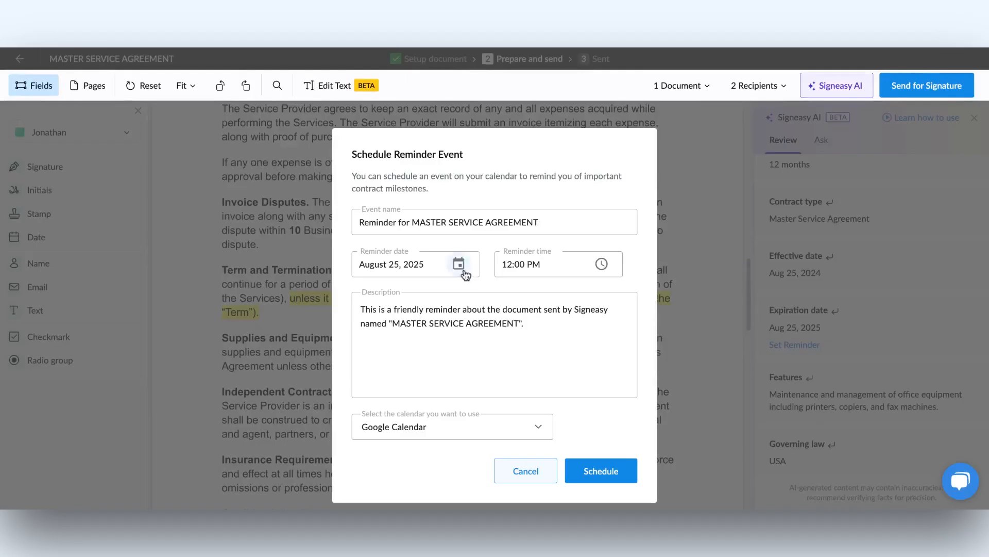
Schedule the reminder in Google Calendar for August 20, 2025 at 12:00 PM
{"action": "left_click", "coordinate": [459, 264]}
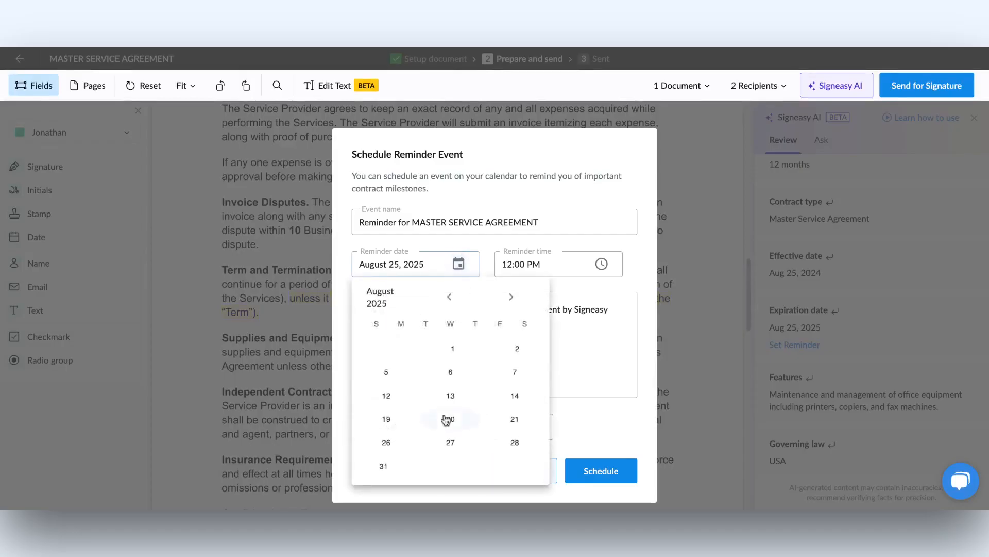
{"action": "left_click", "coordinate": [450, 419]}
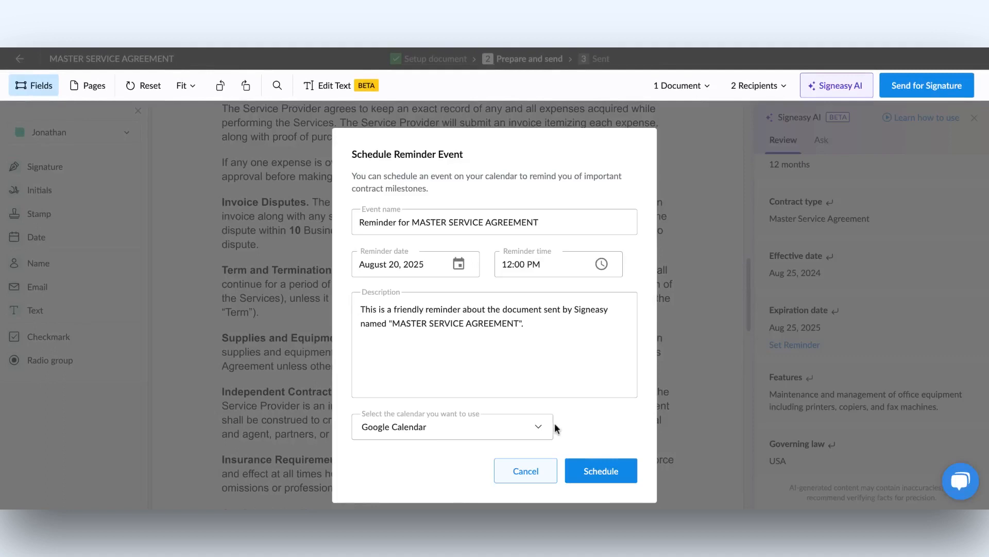
{"action": "left_click", "coordinate": [452, 427]}
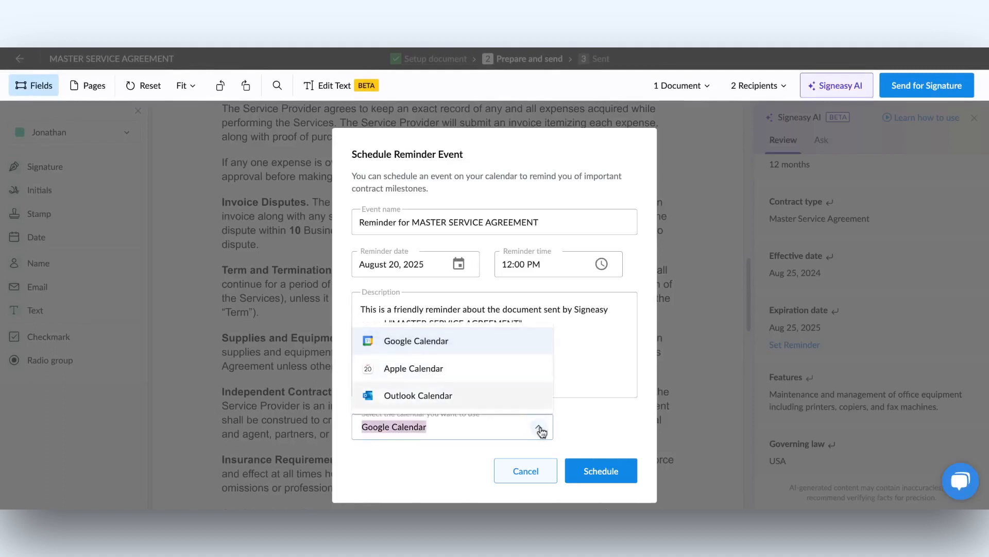
{"action": "left_click", "coordinate": [394, 427]}
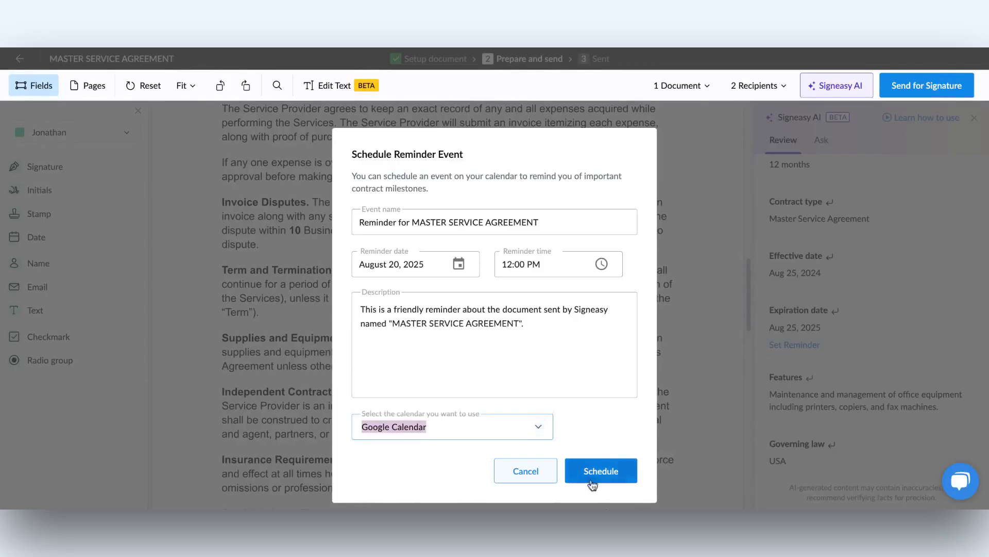
{"action": "left_click", "coordinate": [599, 470]}
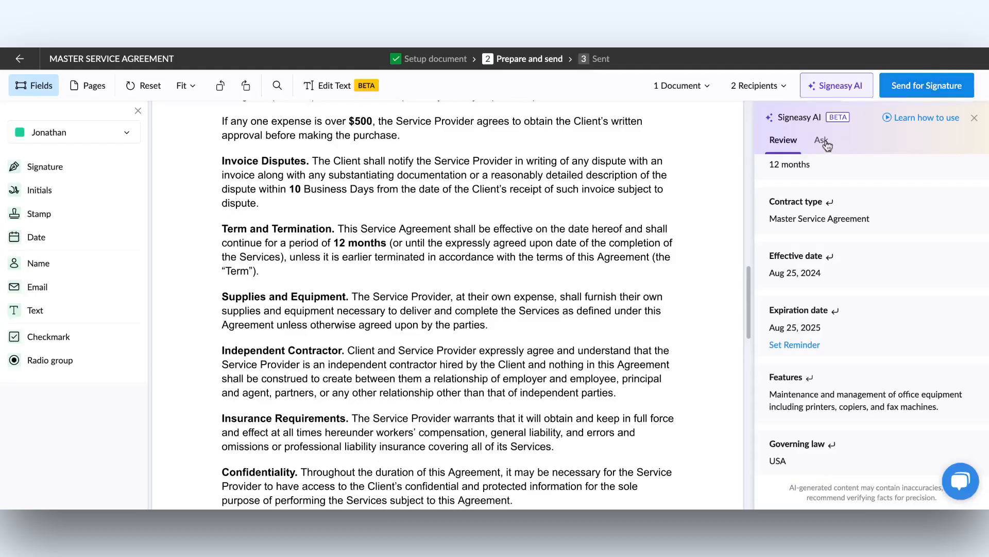
Ask Signeasy AI a suggested question, then 'who owns the ip?', which answers the Client
{"action": "left_click", "coordinate": [821, 140]}
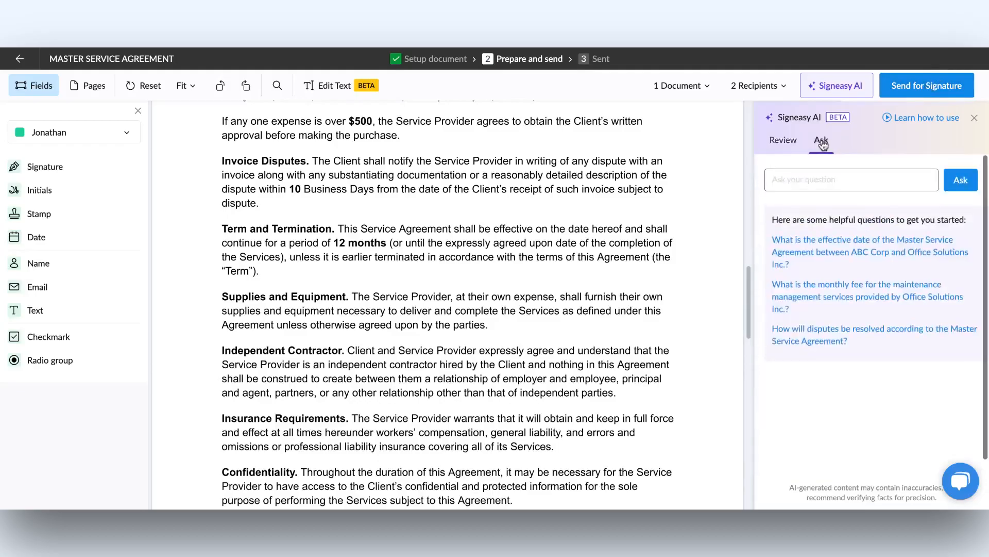
{"action": "mouse_move", "coordinate": [782, 239]}
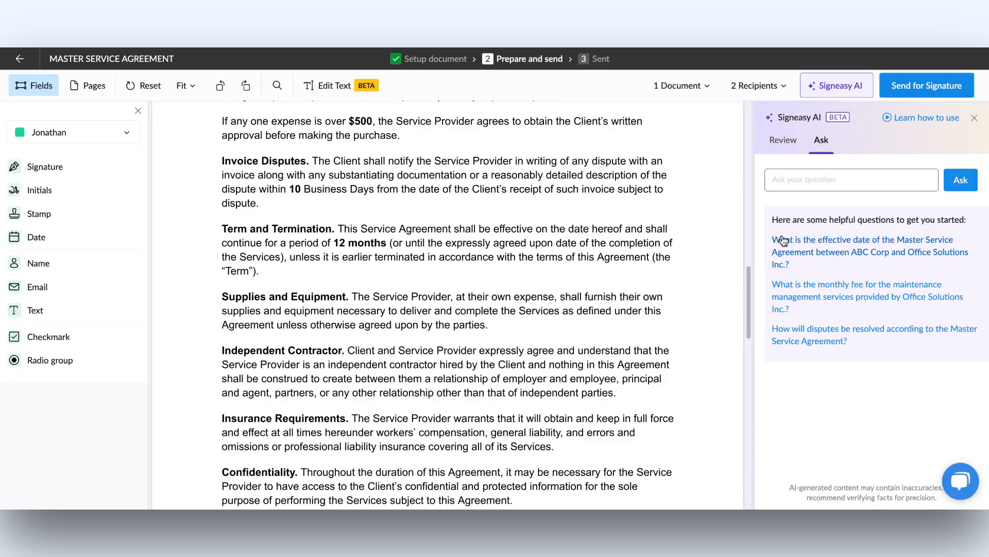
{"action": "left_click", "coordinate": [869, 251]}
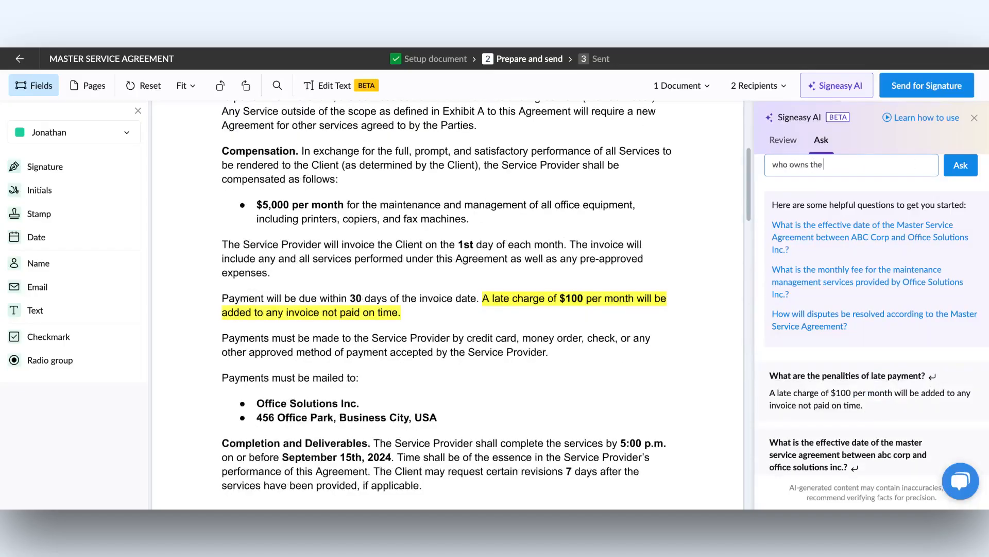
{"action": "left_click", "coordinate": [959, 165]}
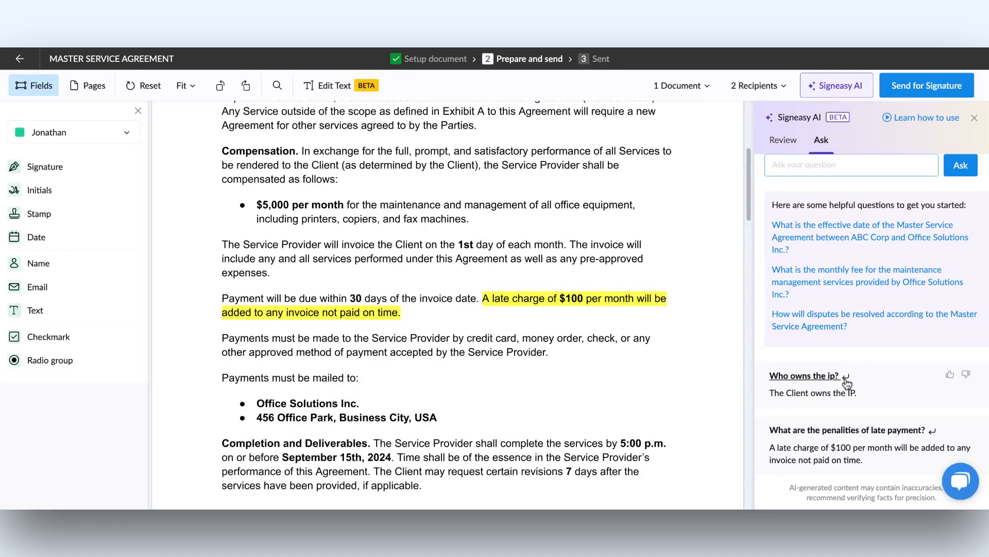
{"action": "scroll", "scroll_direction": "down", "scroll_amount": 3}
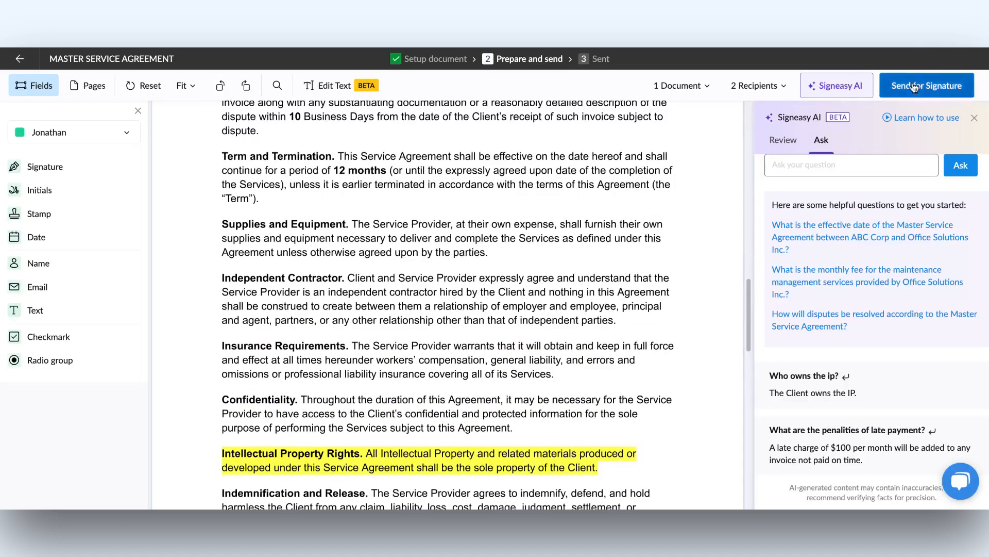
Send the agreement out, then open it from the Gmail notification to review and sign
{"action": "left_click", "coordinate": [926, 85]}
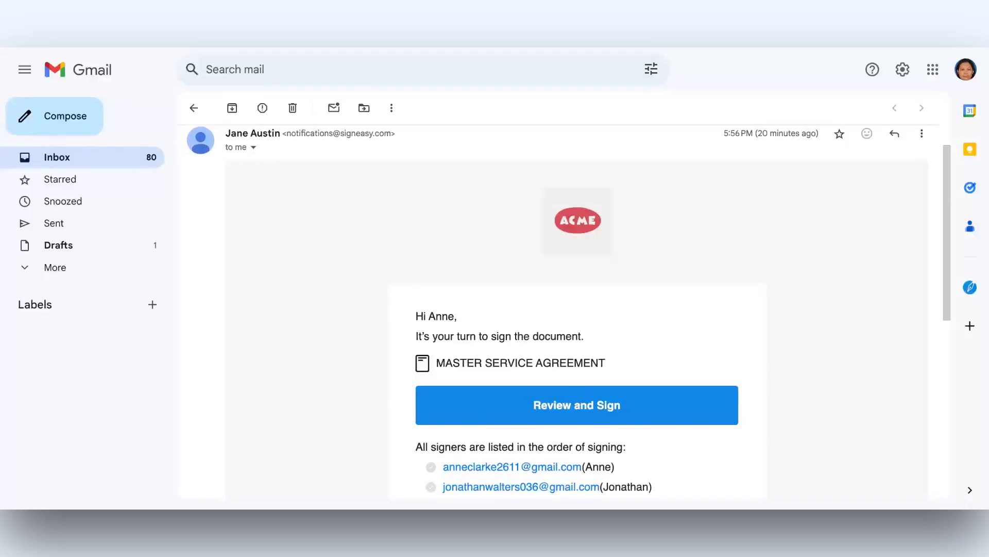
{"action": "left_click", "coordinate": [576, 405]}
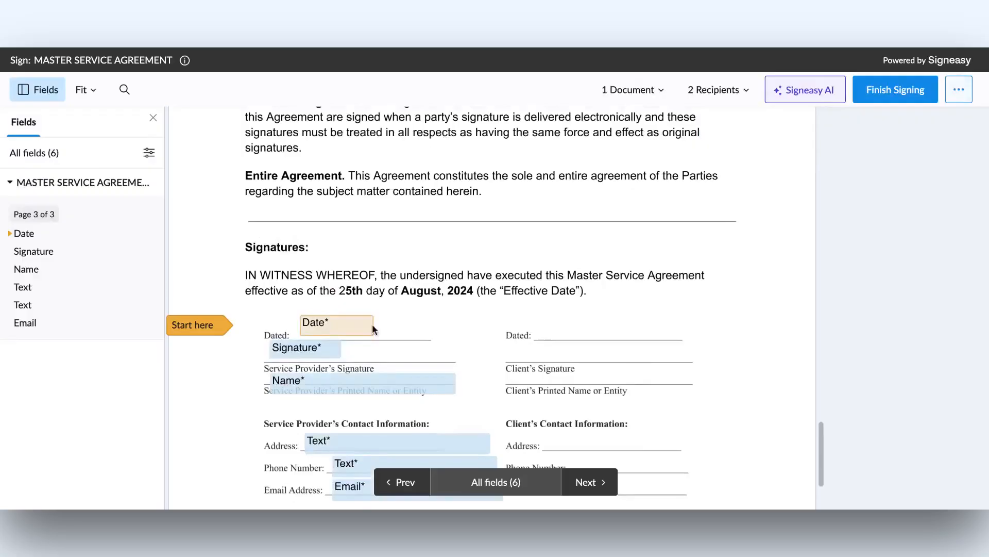
Read the Signeasy AI key terms and fill the Date field with 08/29/24
{"action": "left_click", "coordinate": [804, 89]}
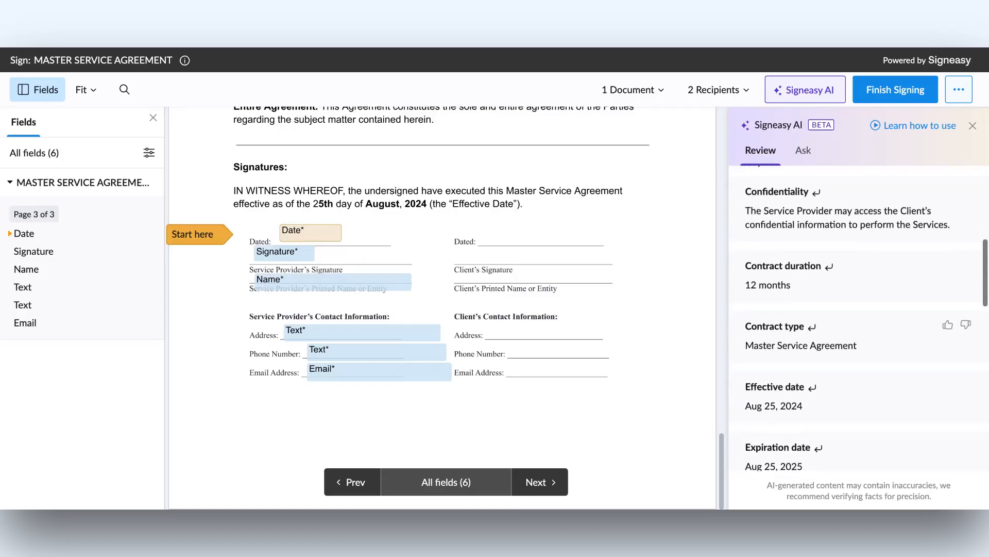
{"action": "scroll", "scroll_direction": "down", "scroll_amount": 3}
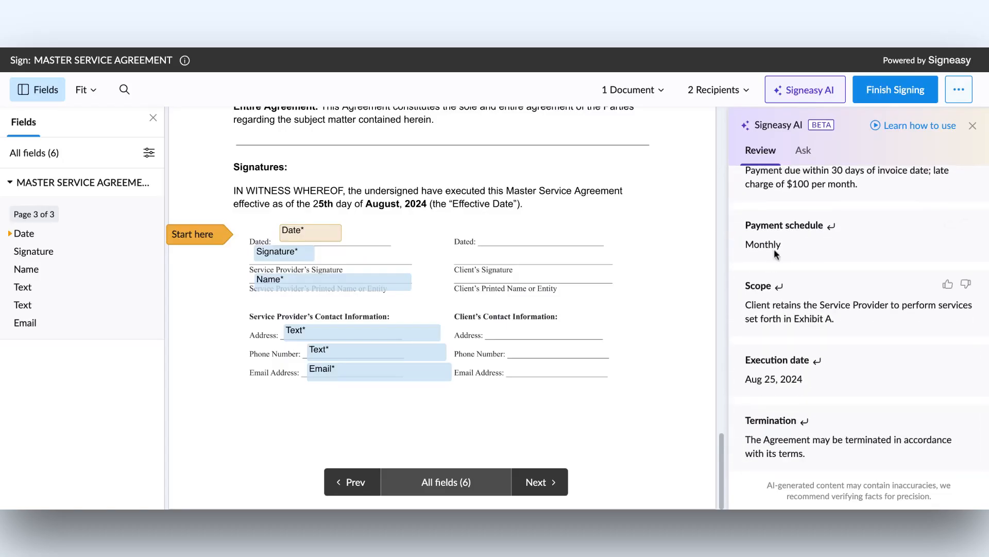
{"action": "left_click", "coordinate": [310, 233]}
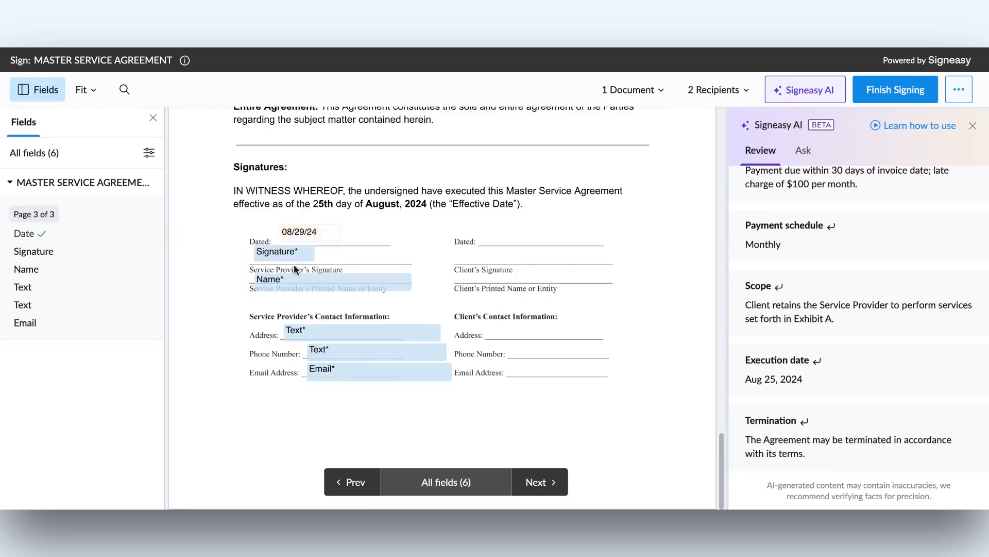
Finish signing, agree to electronic signing, and complete the first signer's signature
{"action": "left_click", "coordinate": [894, 89]}
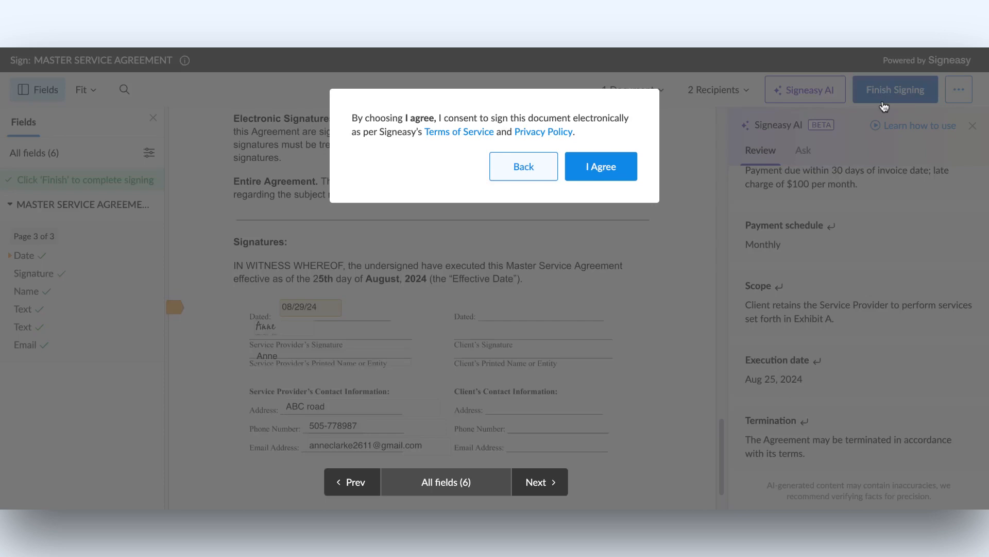
{"action": "mouse_move", "coordinate": [858, 117]}
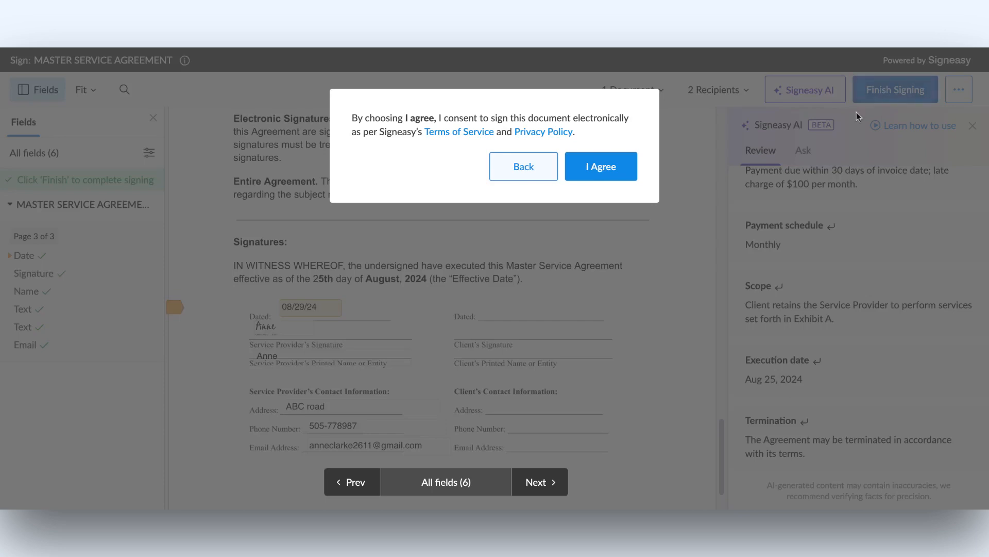
{"action": "left_click", "coordinate": [600, 166]}
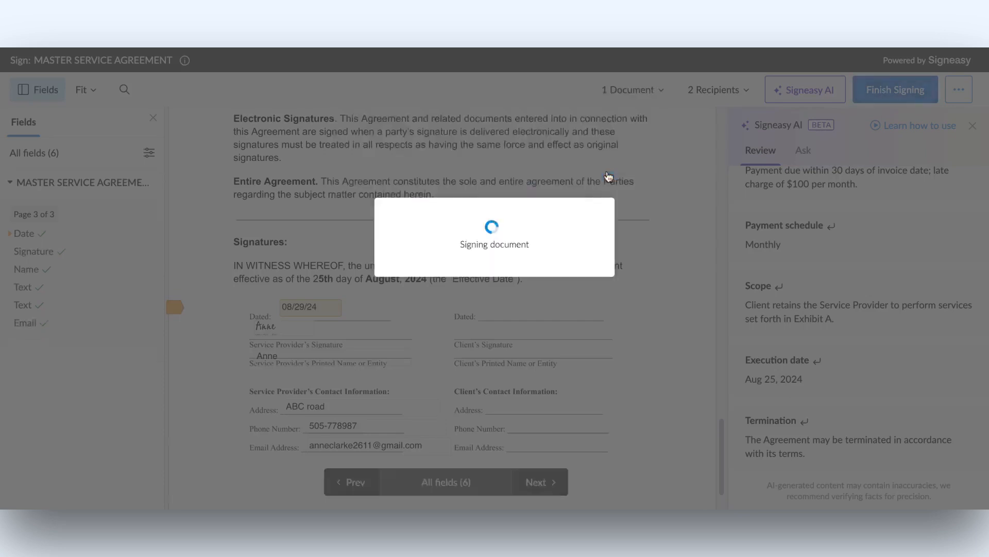
{"action": "left_click", "coordinate": [894, 89]}
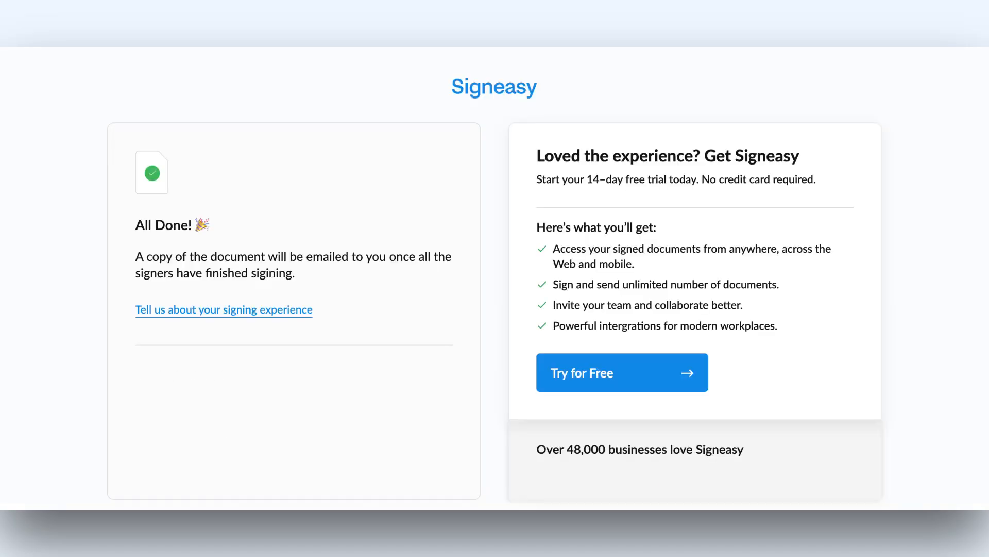